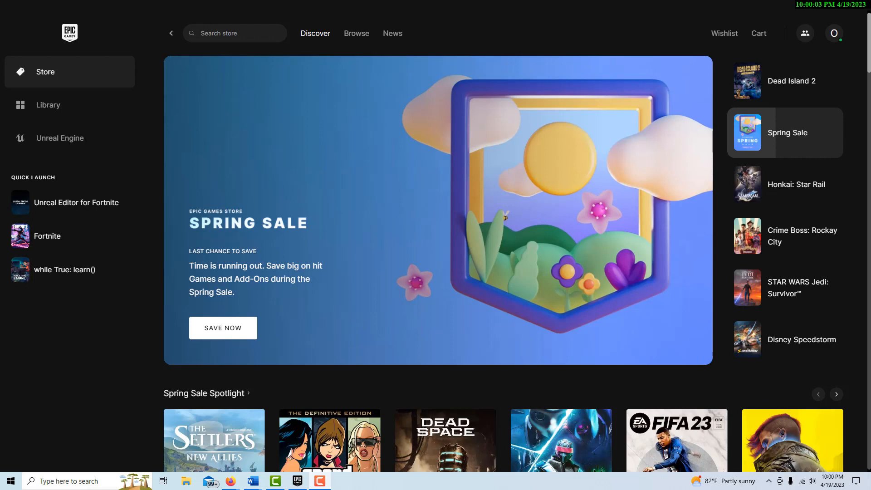
mouse_move(576, 471)
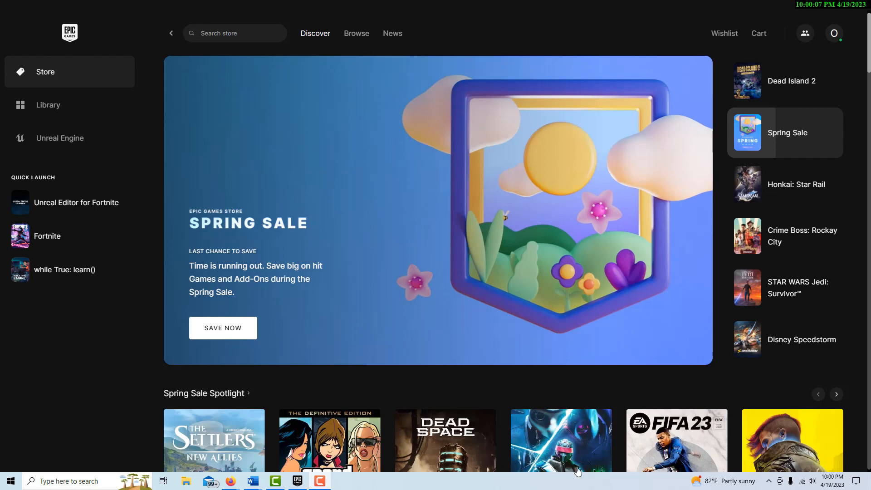
Step: Switch the Epic Games Launcher from the store page to the game Library
left_click(48, 105)
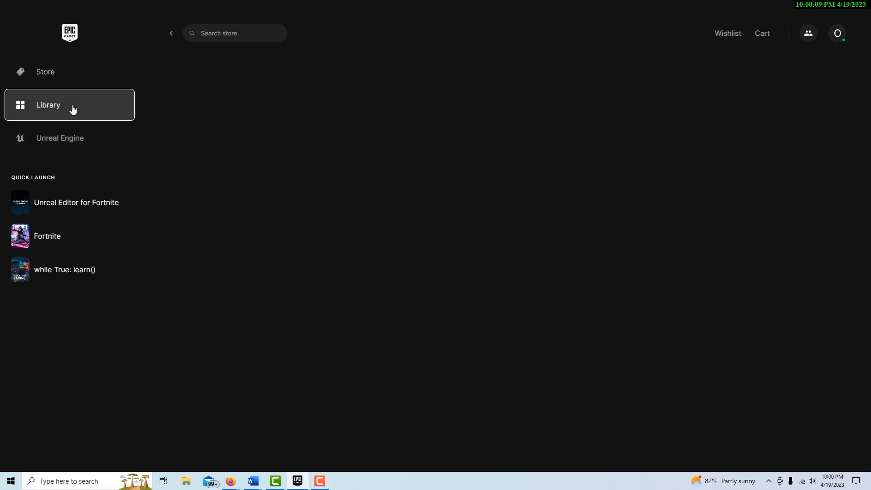
Step: Launch Unreal Editor for Fortnite and dismiss the startup News window
left_click(48, 105)
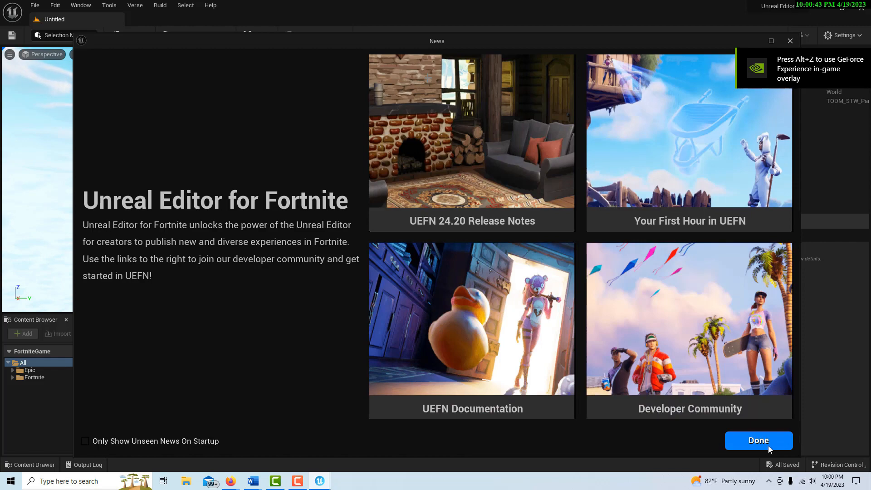
left_click(758, 441)
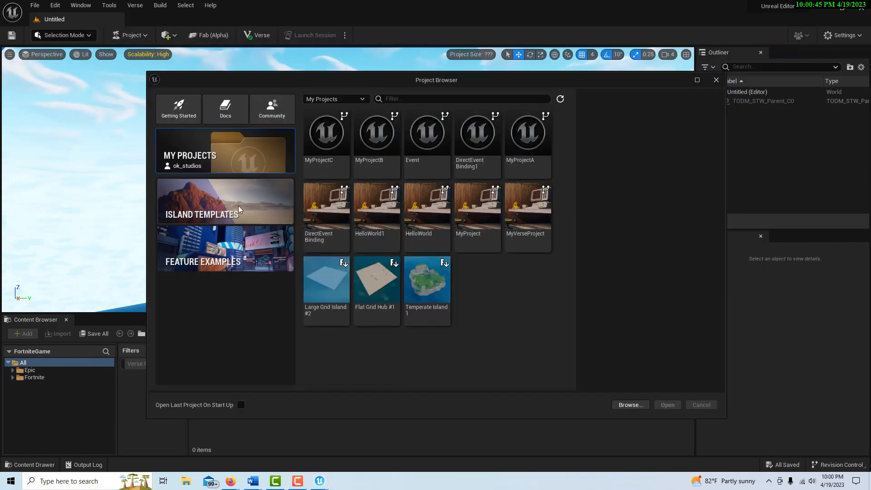
Step: Create the island project MyProjectD from the Blank island template
left_click(225, 201)
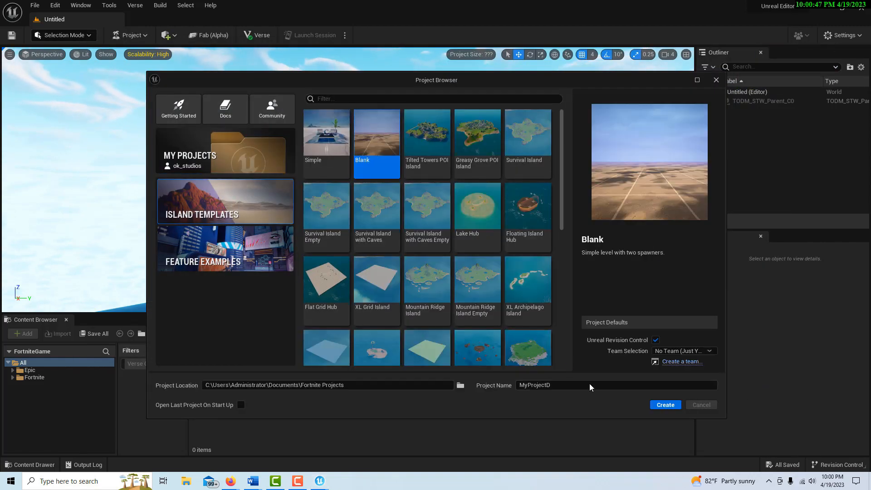
mouse_move(377, 193)
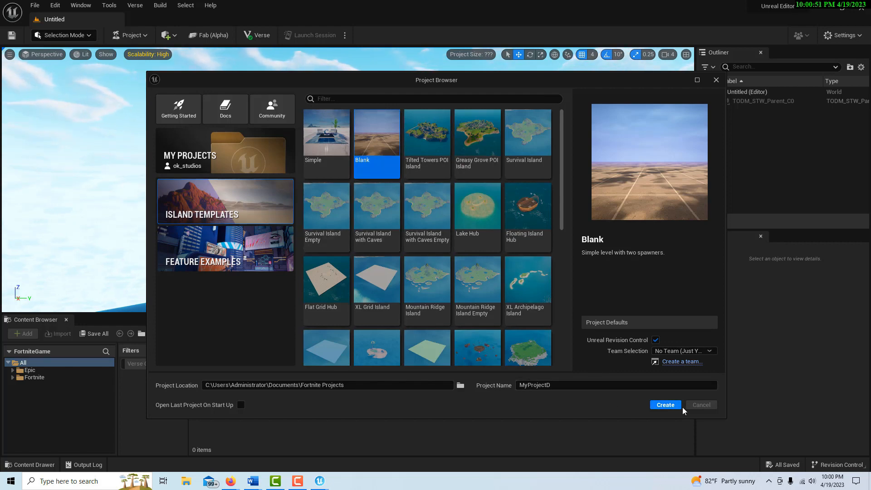
left_click(665, 404)
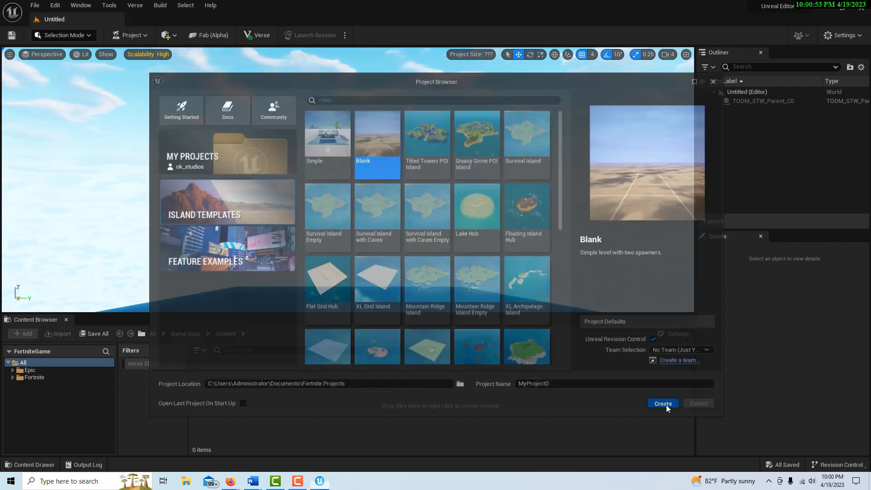
left_click(662, 403)
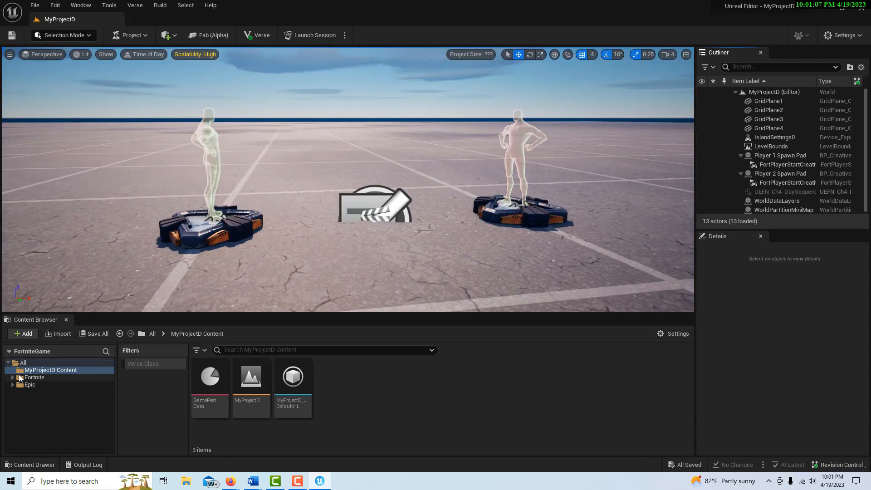
Step: Browse Fortnite > Environment folders (PhysicalMaterials, Landscape, Galleries, Meshes) to reach the Jungle Temple Prop Gallery
left_click(13, 376)
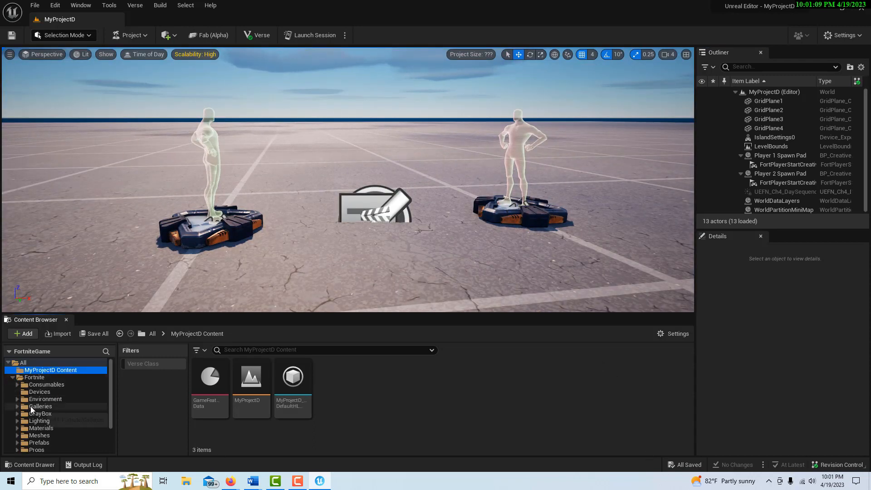
left_click(16, 399)
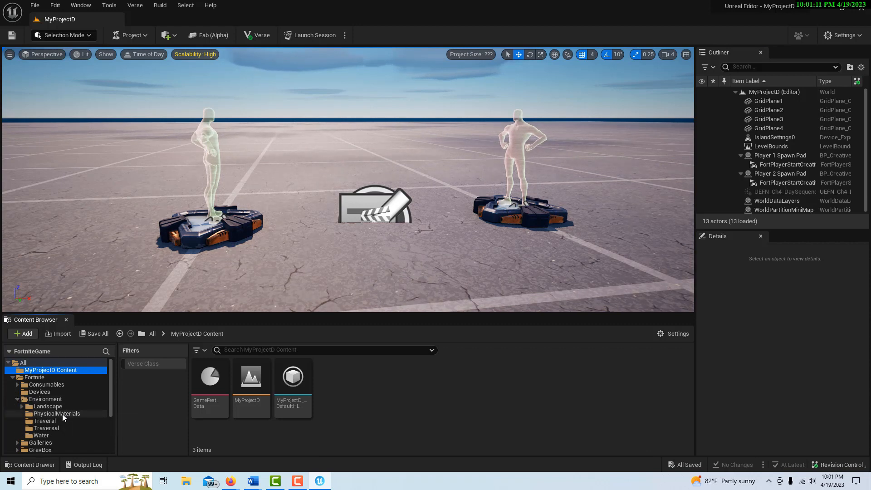
left_click(57, 414)
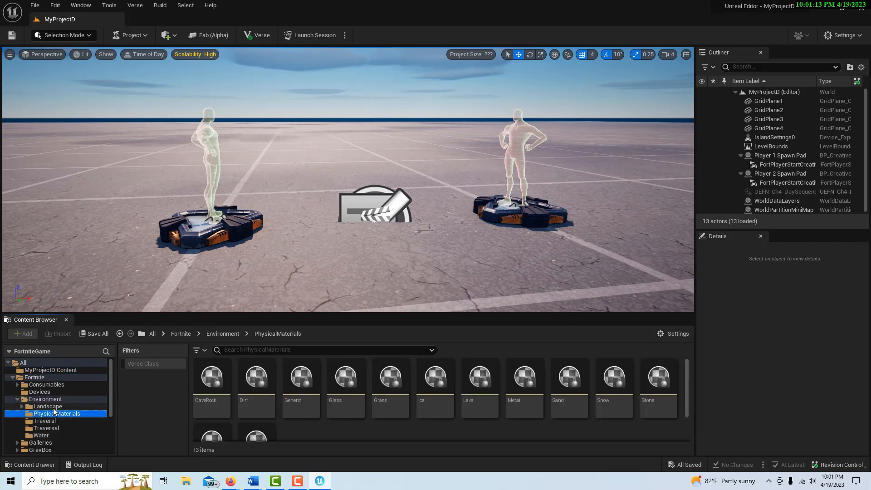
left_click(48, 406)
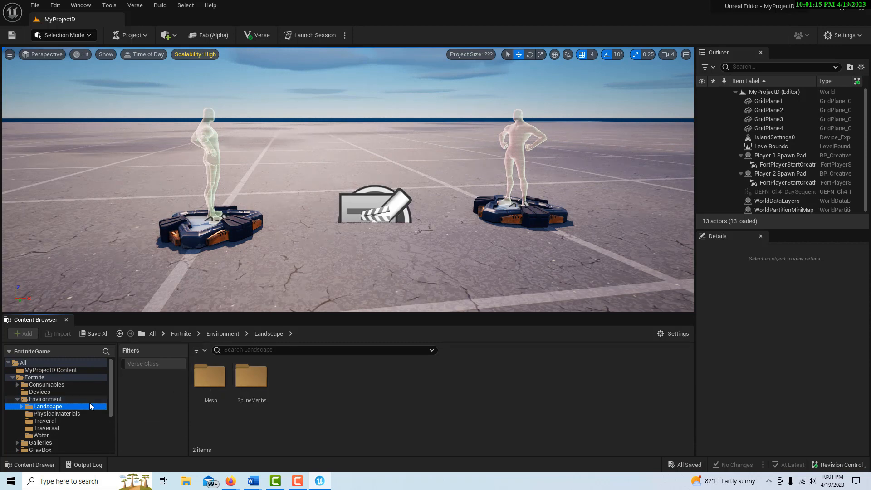
left_click(40, 383)
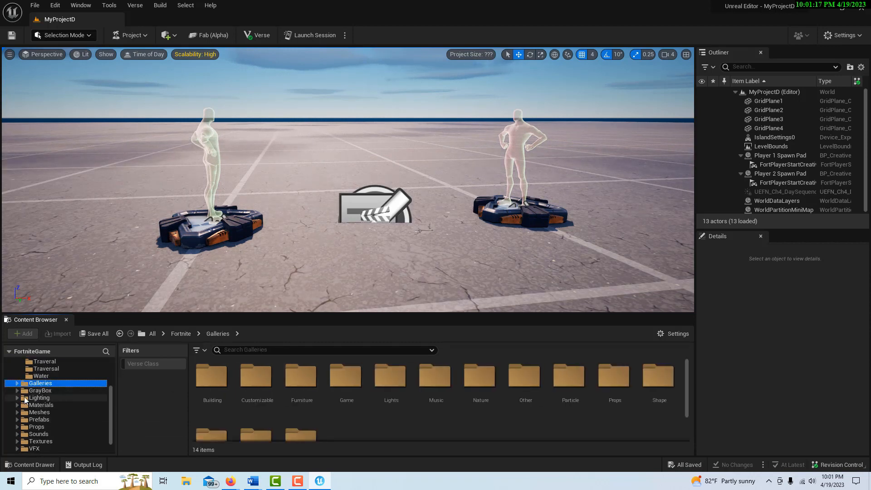
left_click(17, 411)
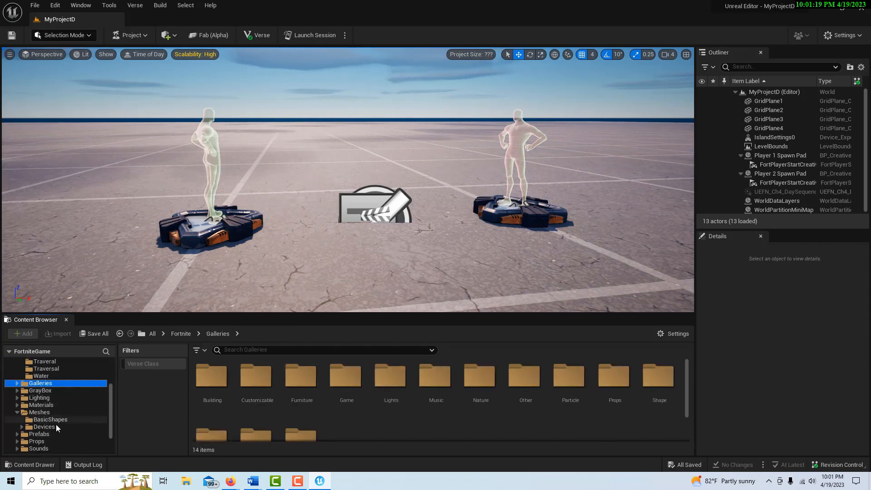
left_click(44, 427)
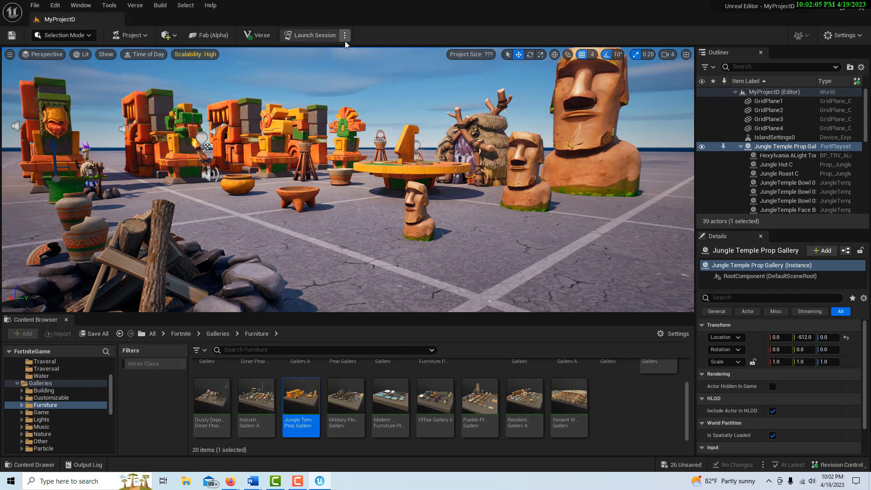
Step: Review session launch options, toggling Auto Start Game on and back off with Live Edit kept on
left_click(345, 35)
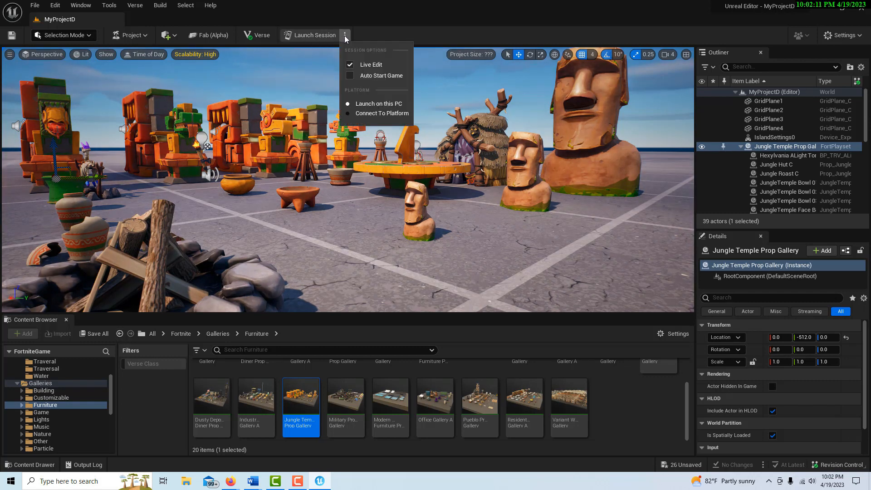
left_click(350, 75)
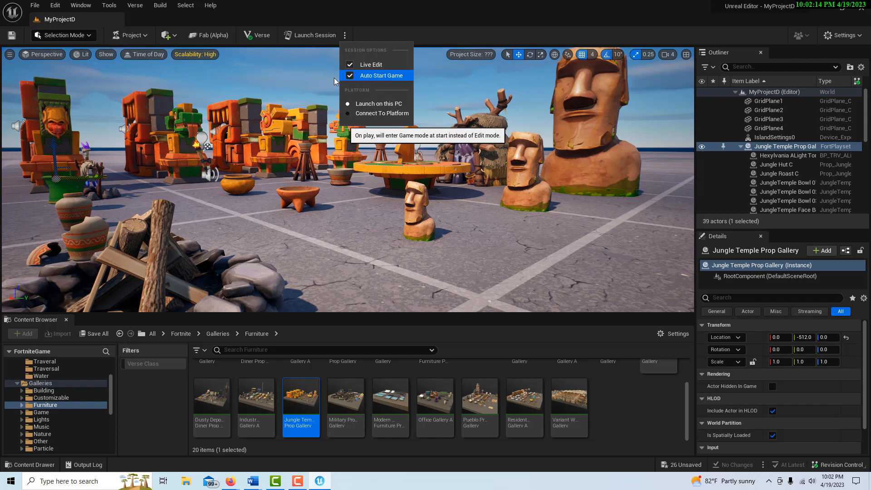
left_click(349, 75)
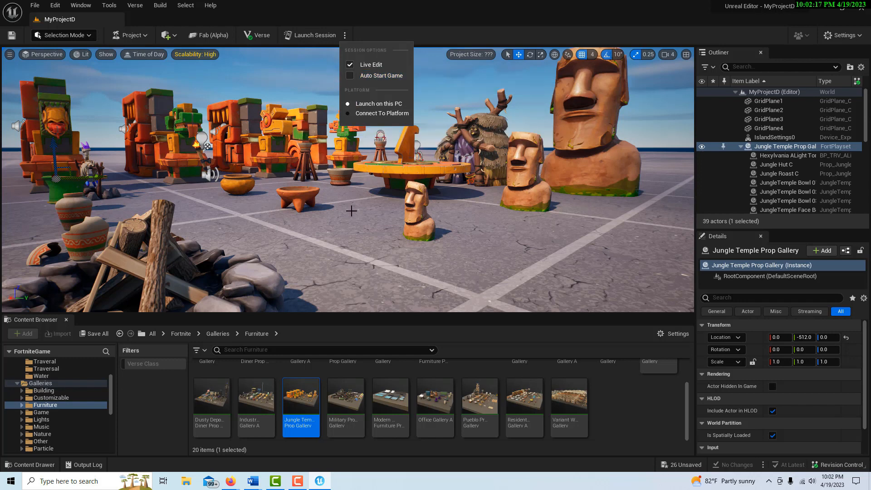
mouse_move(317, 208)
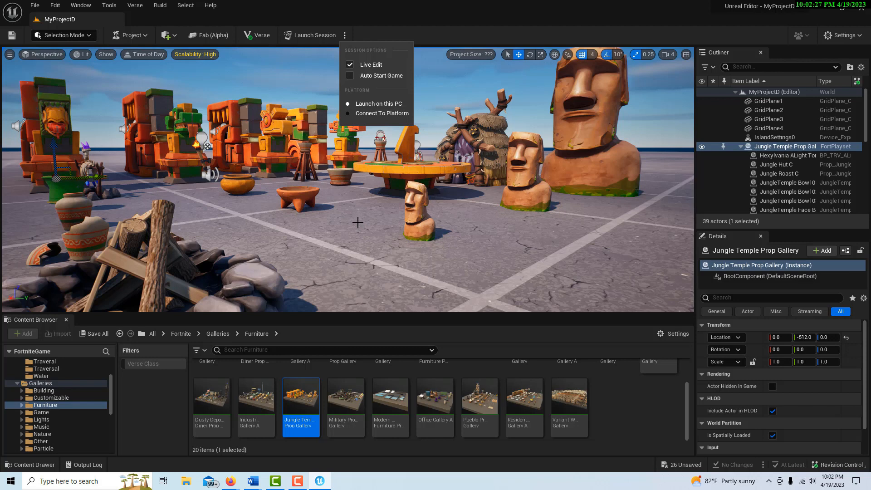
mouse_move(379, 72)
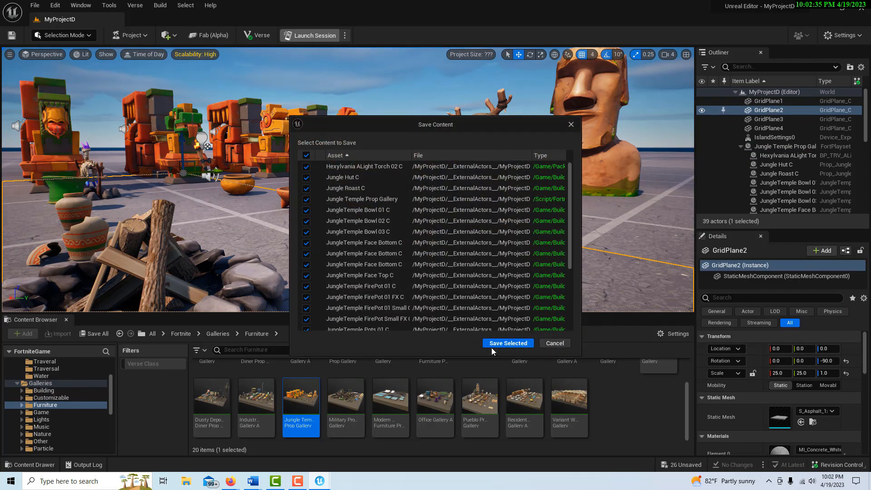
Step: Save the unsaved level assets and launch the live edit session so Fortnite starts loading
left_click(508, 343)
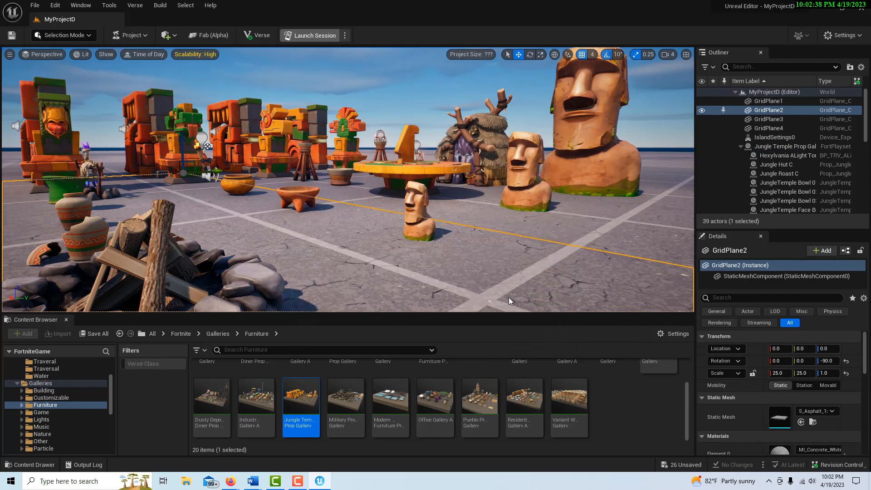
left_click(308, 35)
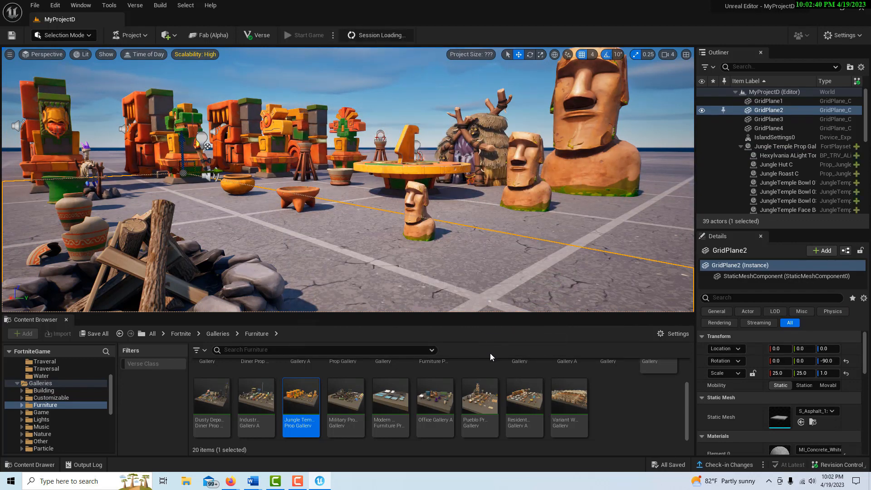
mouse_move(436, 395)
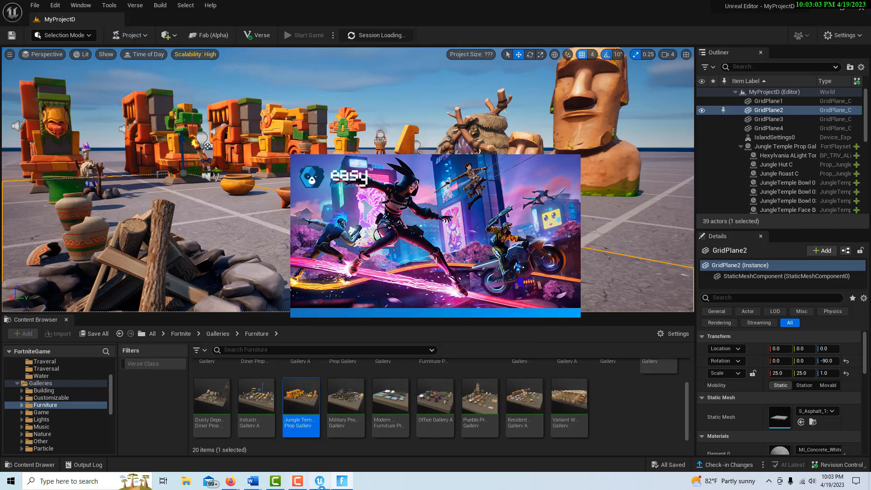
mouse_move(321, 481)
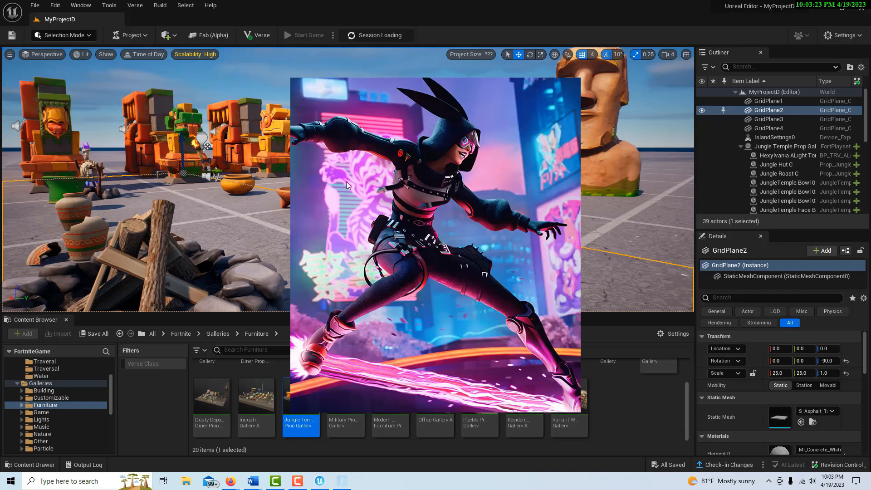
Step: Let Fortnite connect to the island's edit session from the editor toolbar
left_click(303, 34)
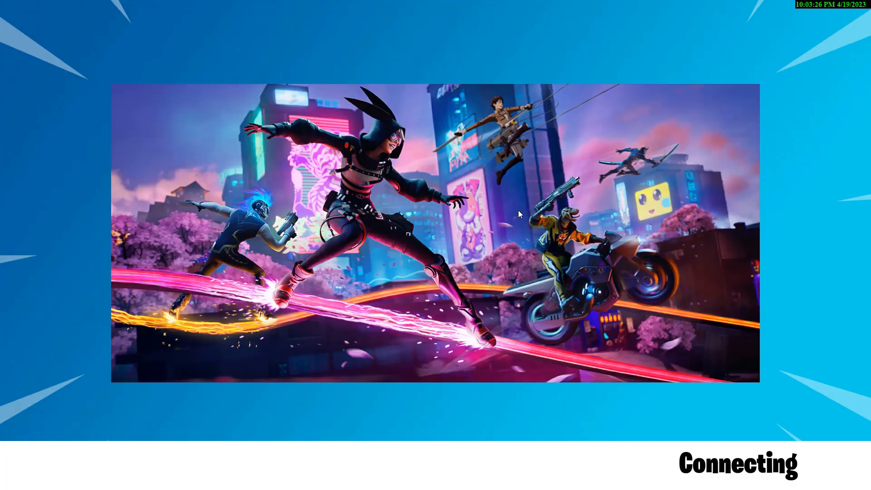
mouse_move(697, 388)
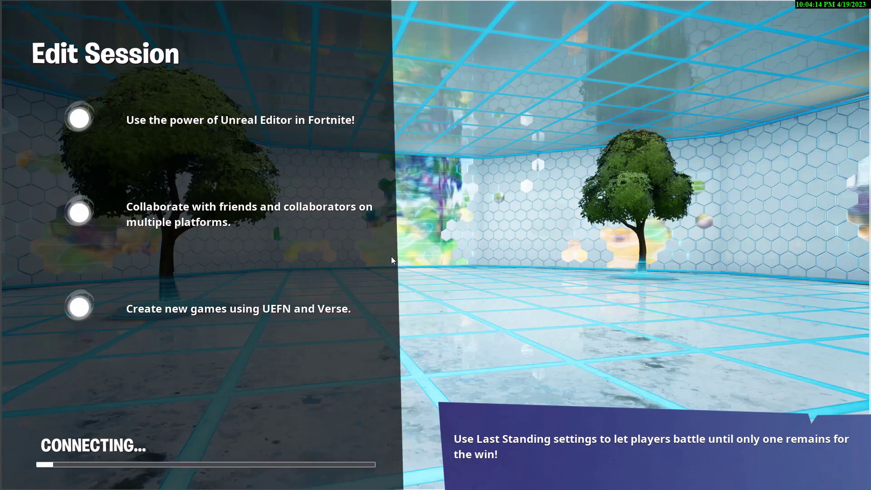
mouse_move(392, 256)
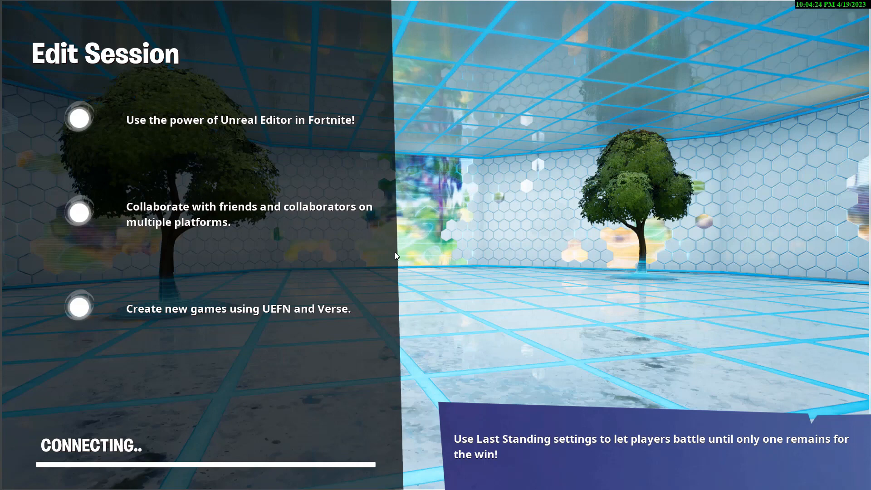
mouse_move(394, 291)
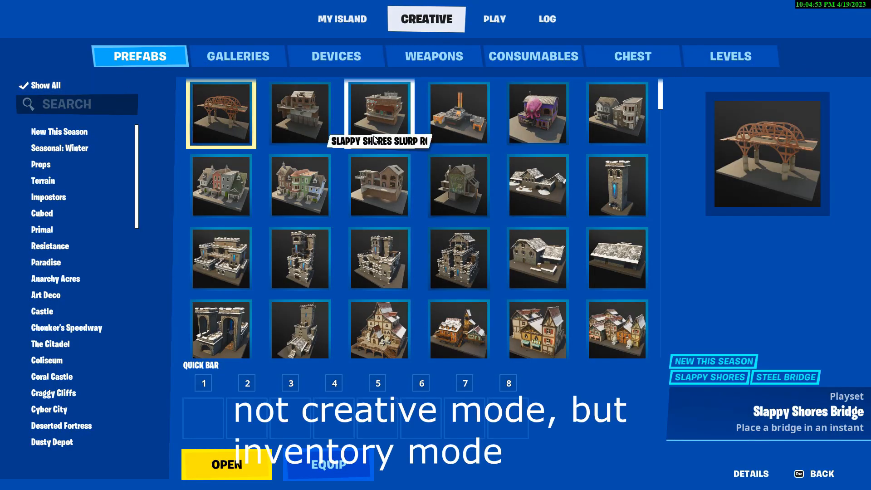
Step: Place a Slappy Shores Apartments gallery wall piece on the island beside the jungle props
left_click(379, 185)
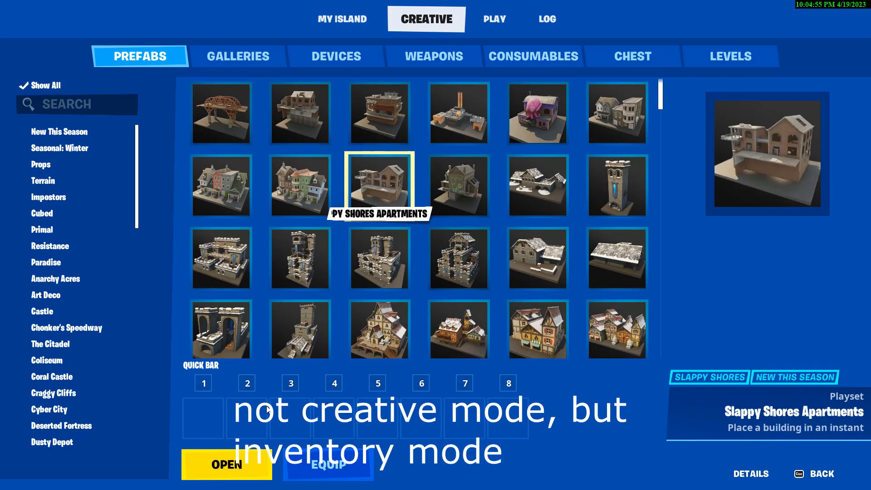
left_click(227, 477)
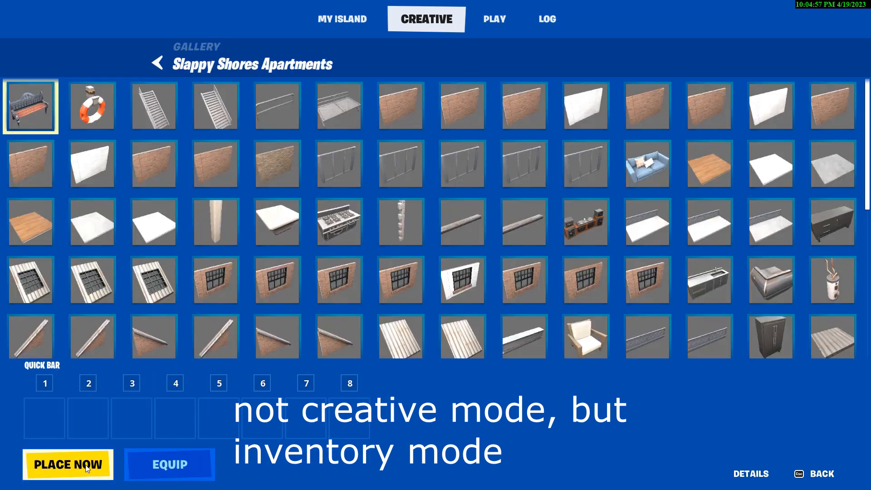
left_click(67, 464)
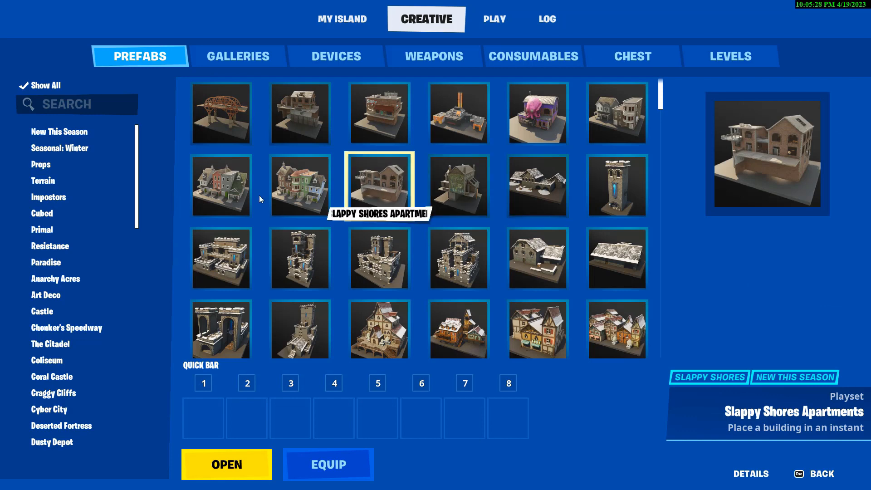
left_click(299, 184)
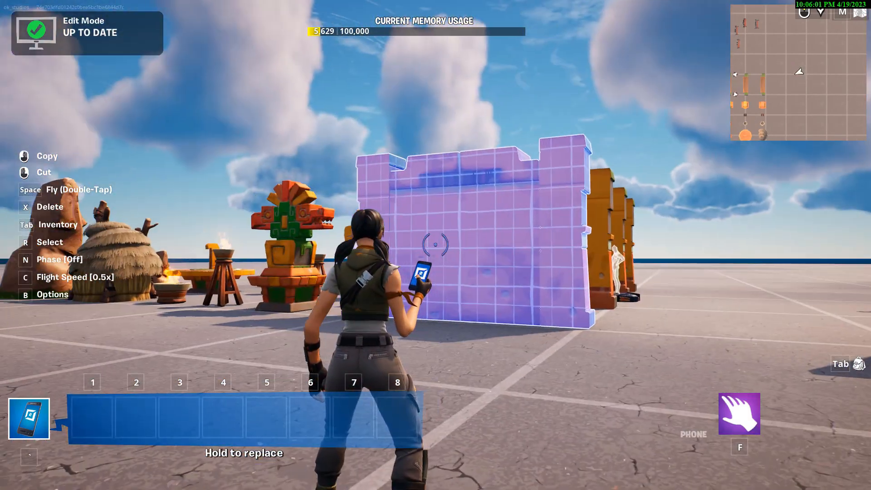
Step: Leave the Fortnite game menu and return to Unreal Editor for Fortnite
key("Escape")
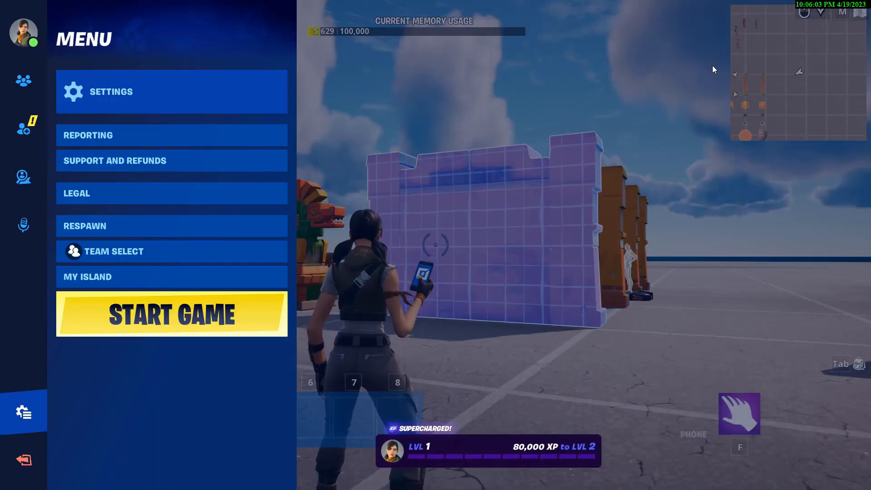
mouse_move(582, 204)
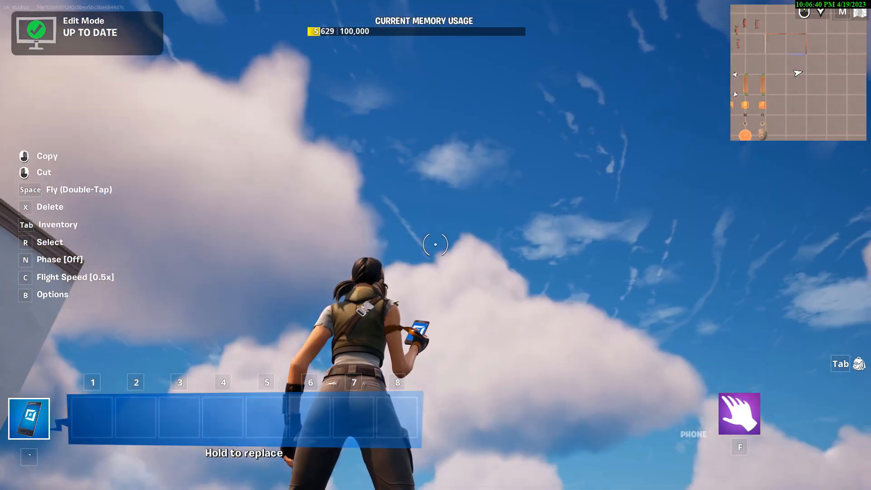
key("Escape")
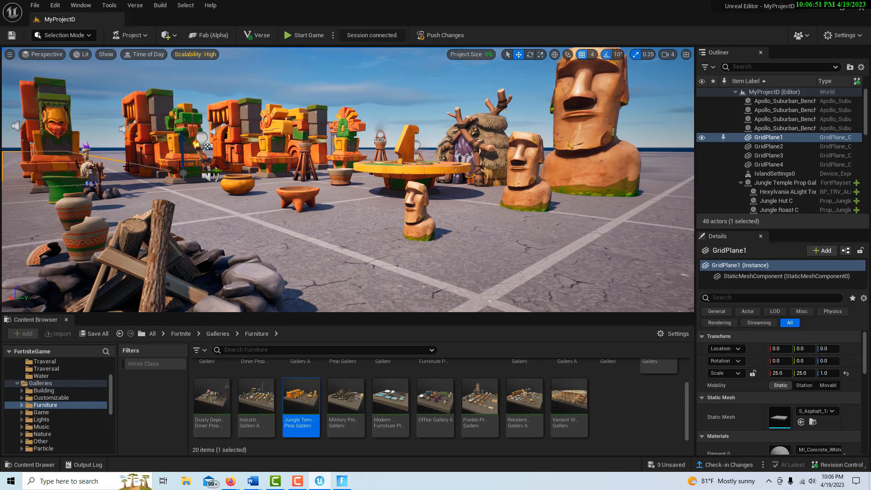
left_click(308, 34)
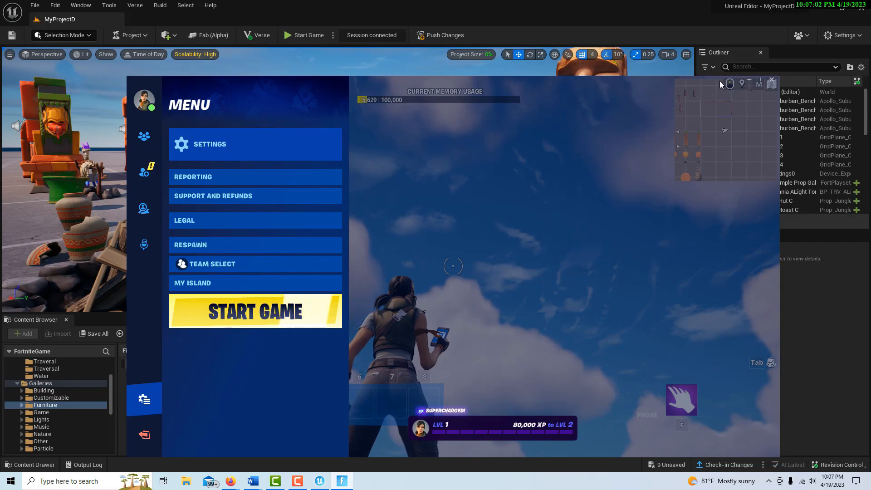
mouse_move(571, 78)
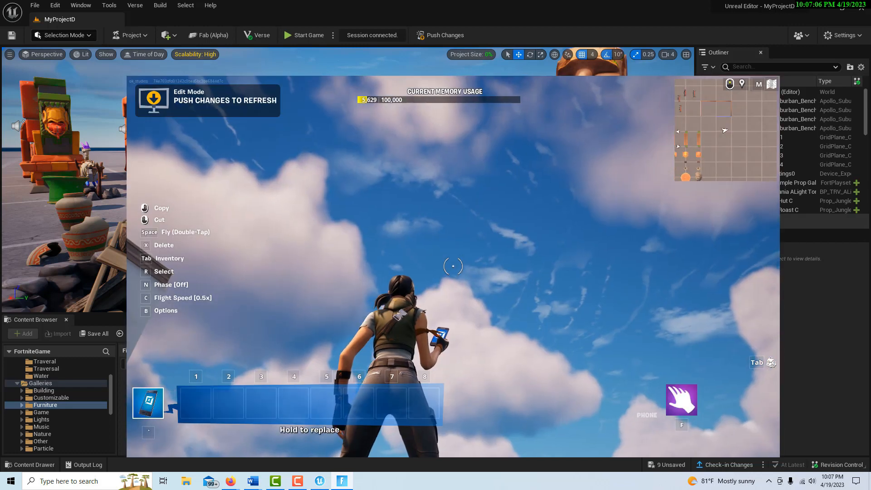
key("Tab")
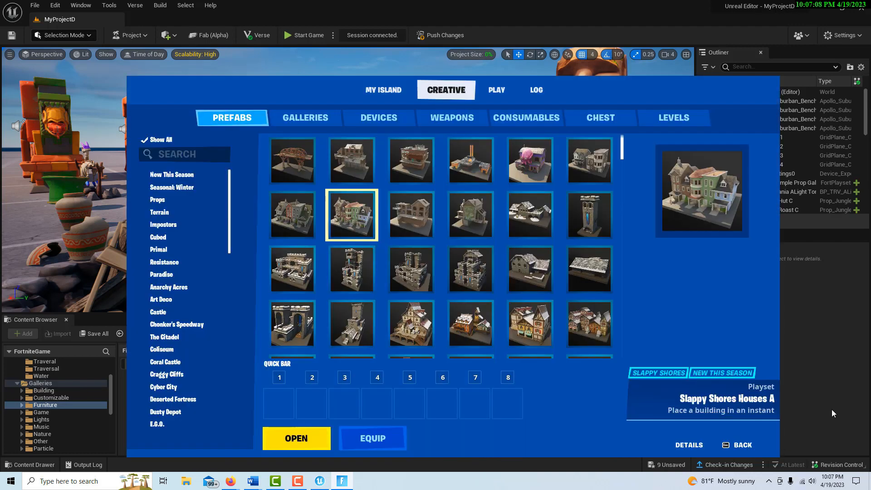
mouse_move(732, 120)
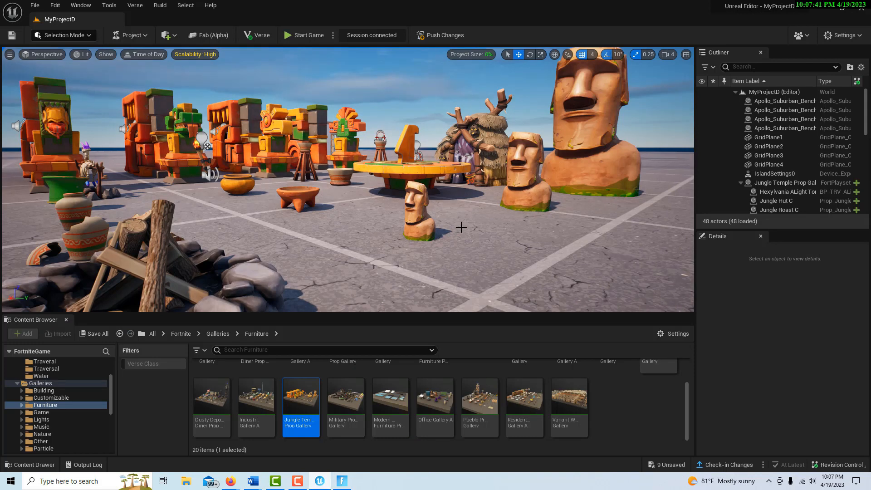
mouse_move(211, 5)
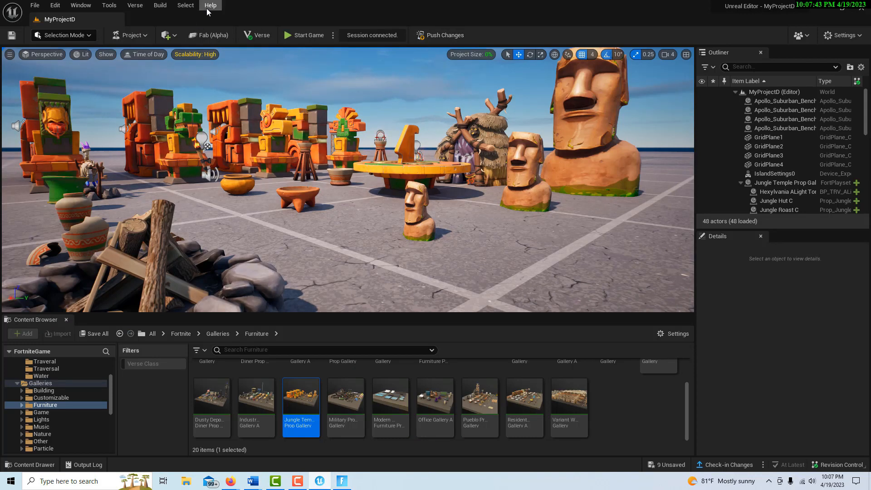
mouse_move(372, 40)
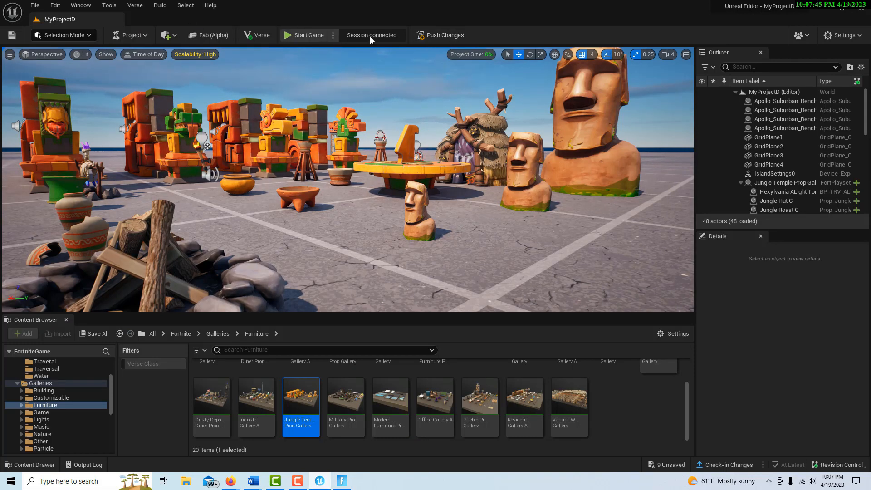
mouse_move(399, 38)
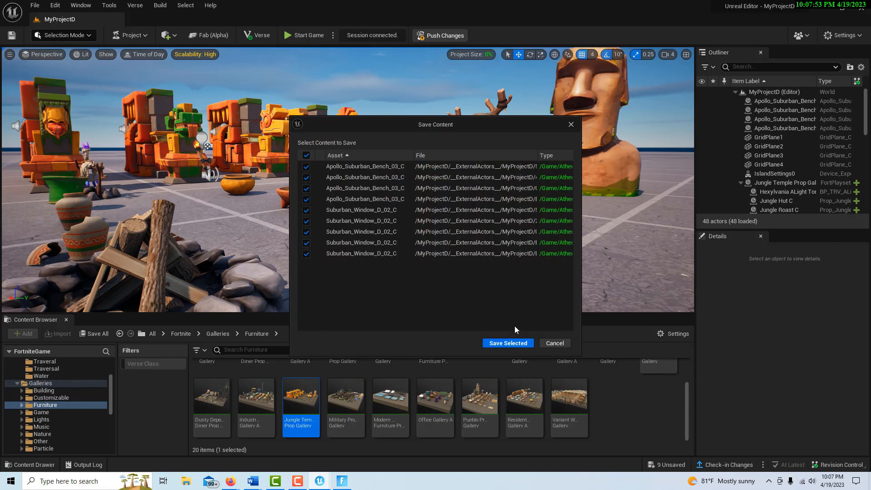
Step: Save the changed bench and window assets so Push Changes can begin
left_click(507, 343)
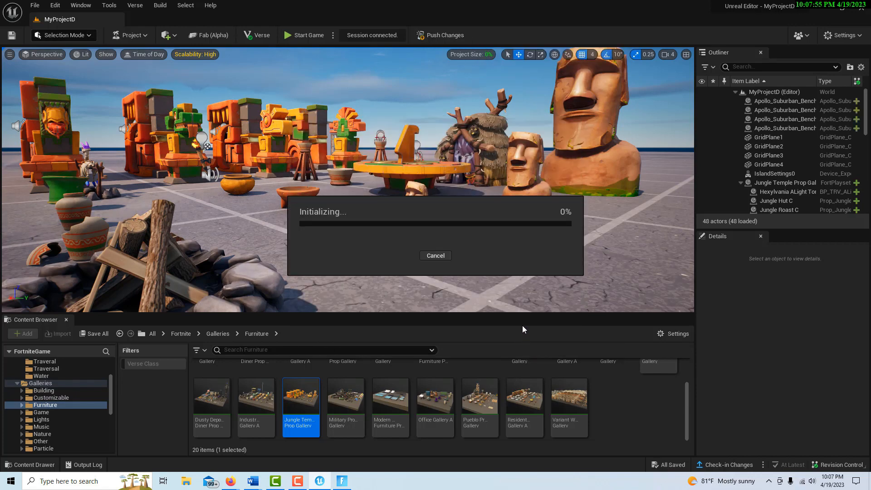